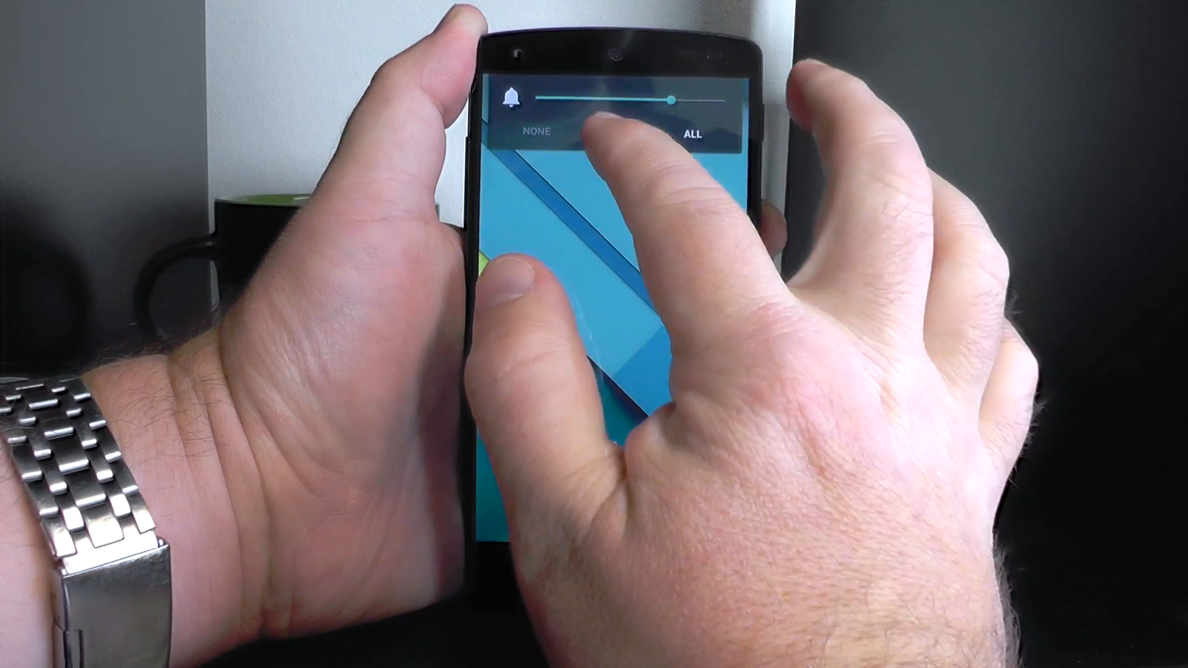
Set interruptions to None indefinitely so even alarms are blocked.
left_click(615, 134)
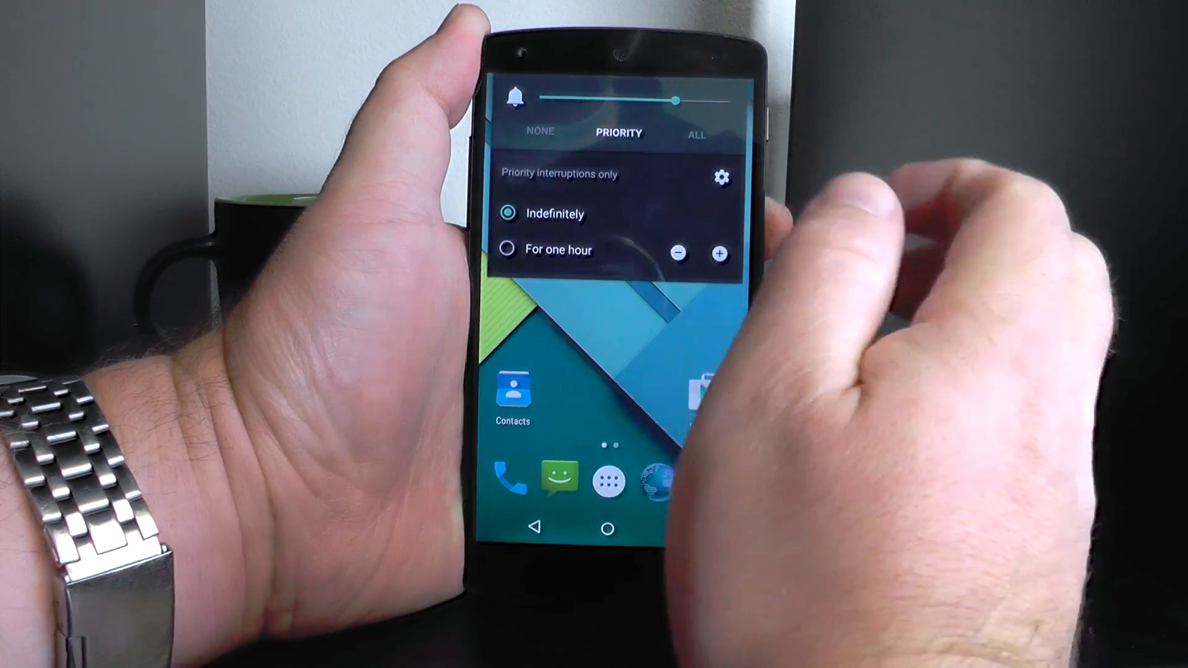
left_click(540, 131)
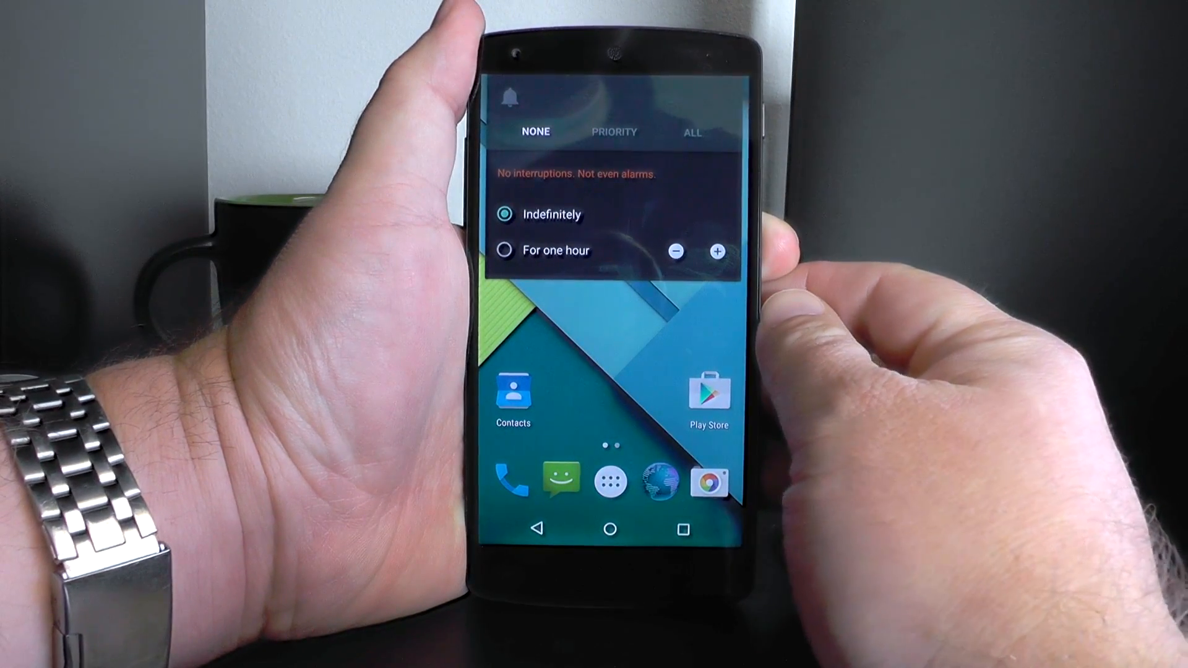
Step the None duration through 45 minutes, 15 minutes, 8 hours and back to one hour.
left_click(675, 252)
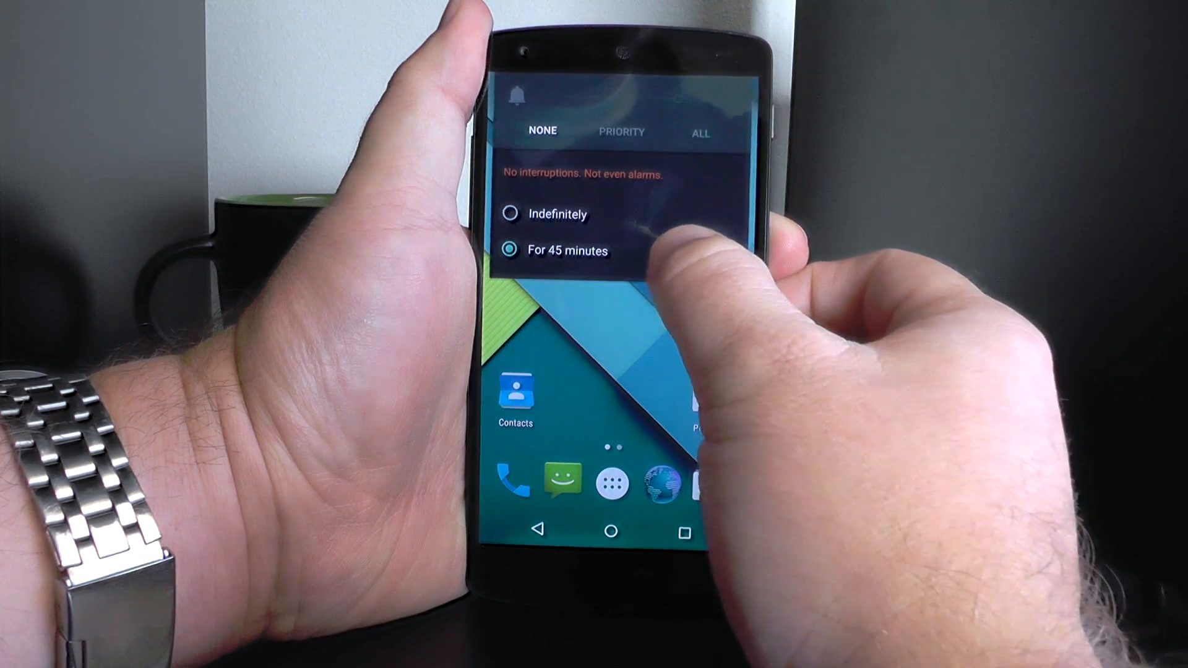
left_click(680, 252)
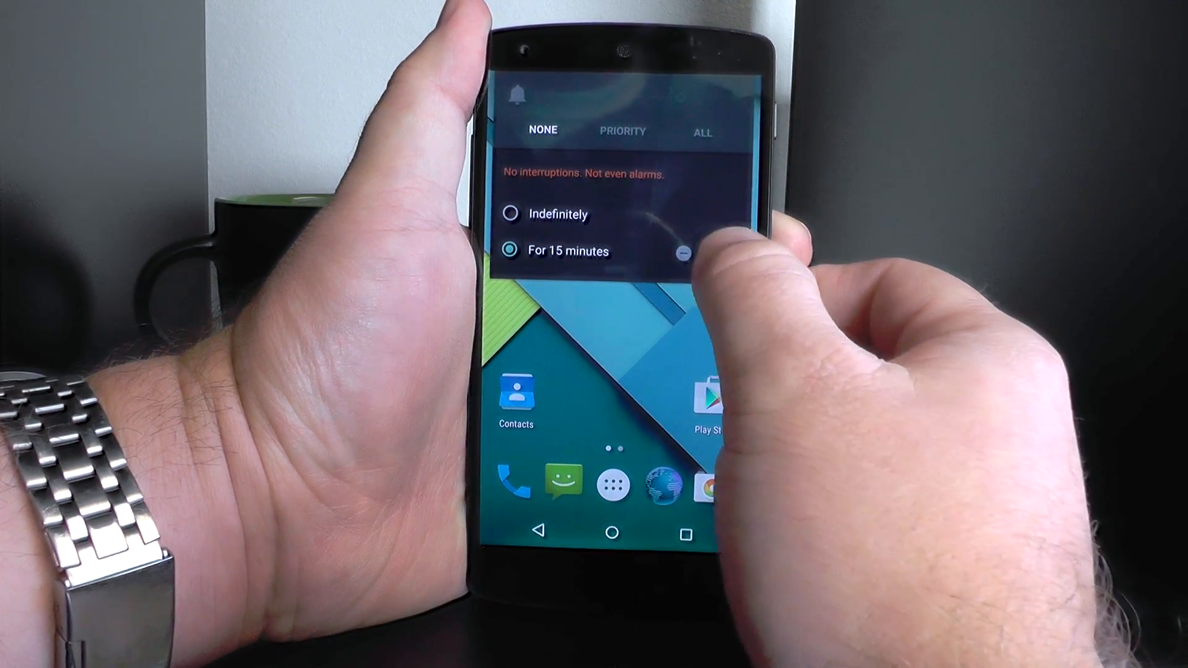
left_click(726, 255)
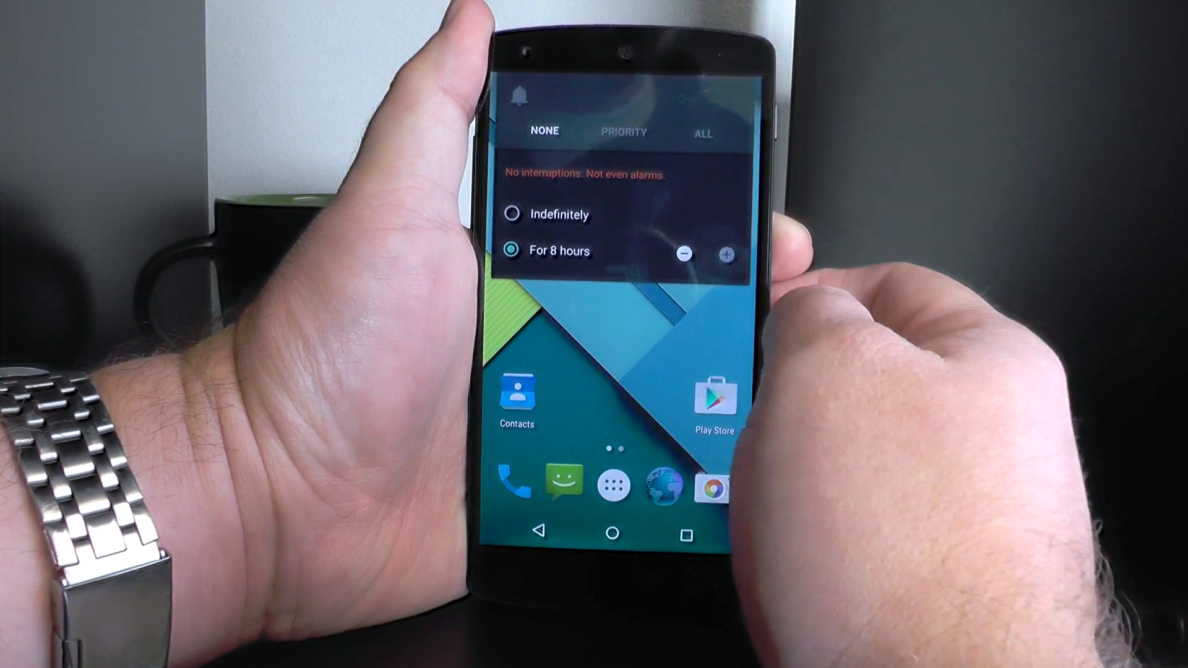
left_click(683, 255)
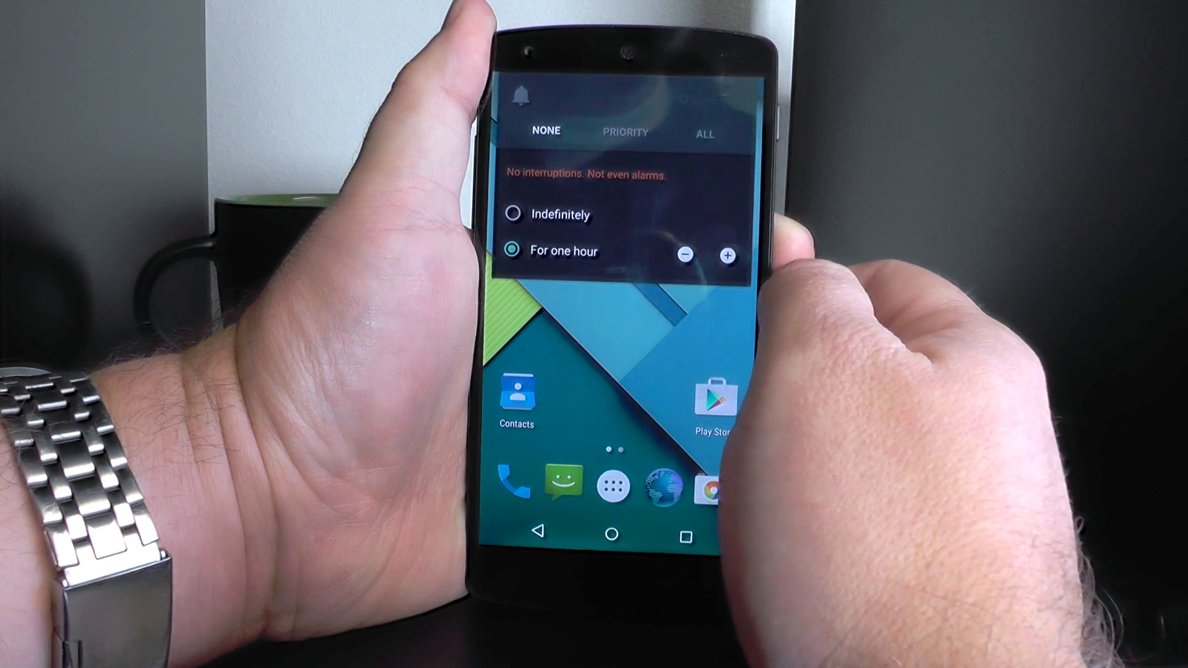
Switch to Priority only for 45 minutes and go to the Interruptions settings screen.
left_click(622, 132)
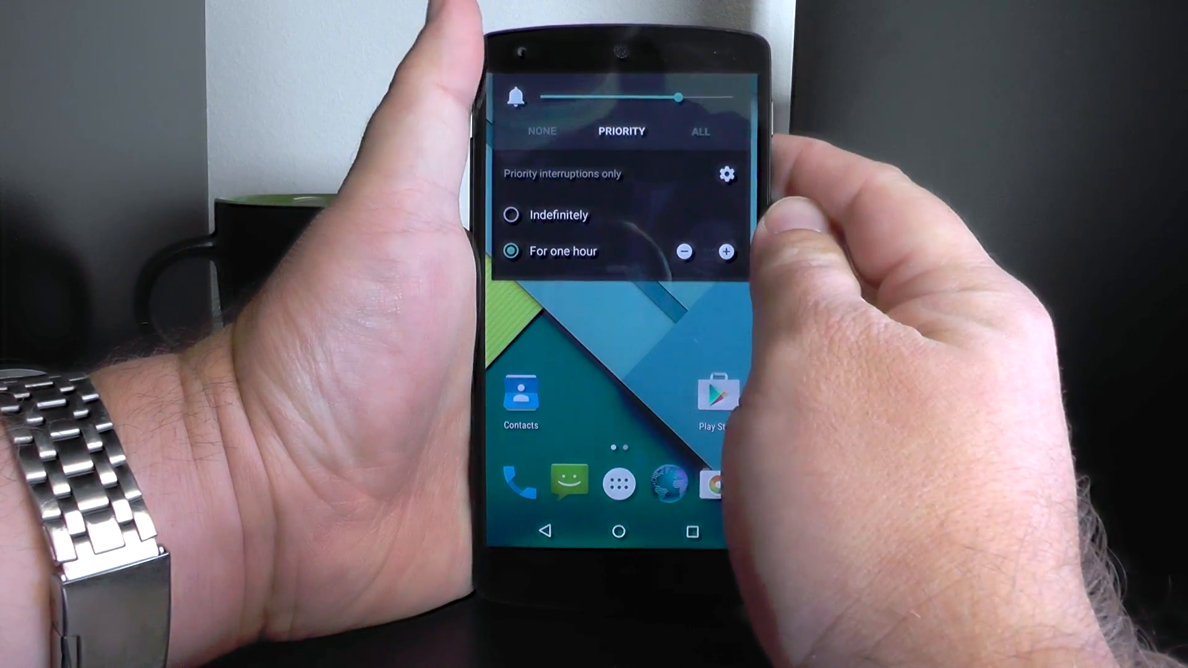
left_click(683, 251)
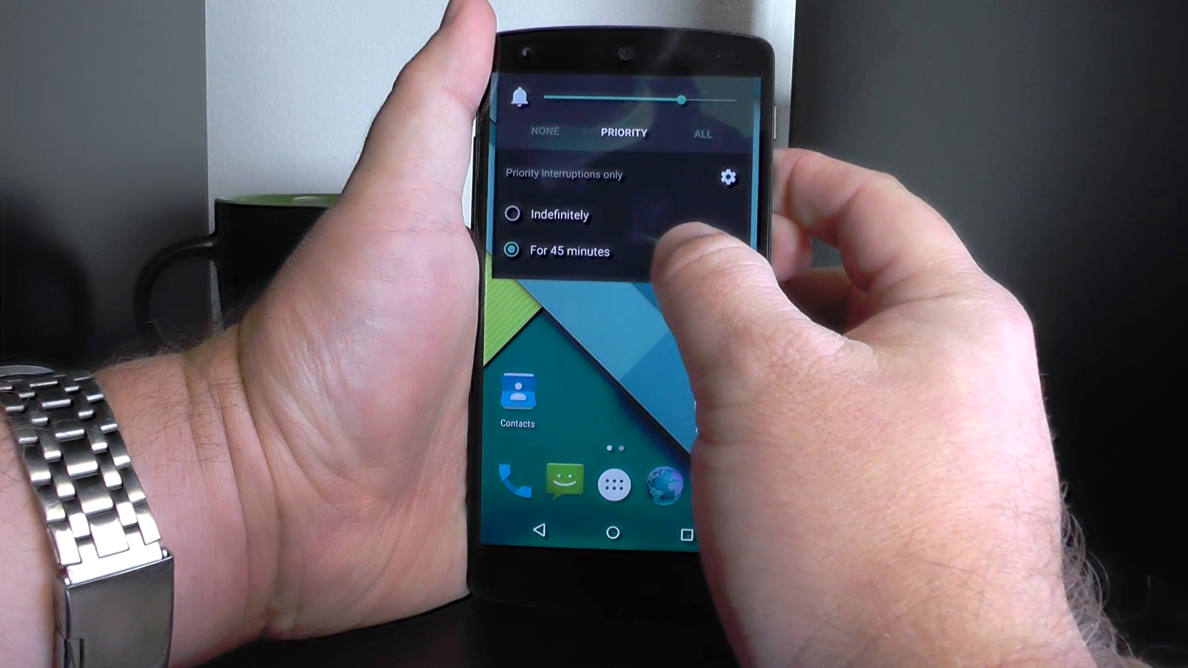
left_click(686, 252)
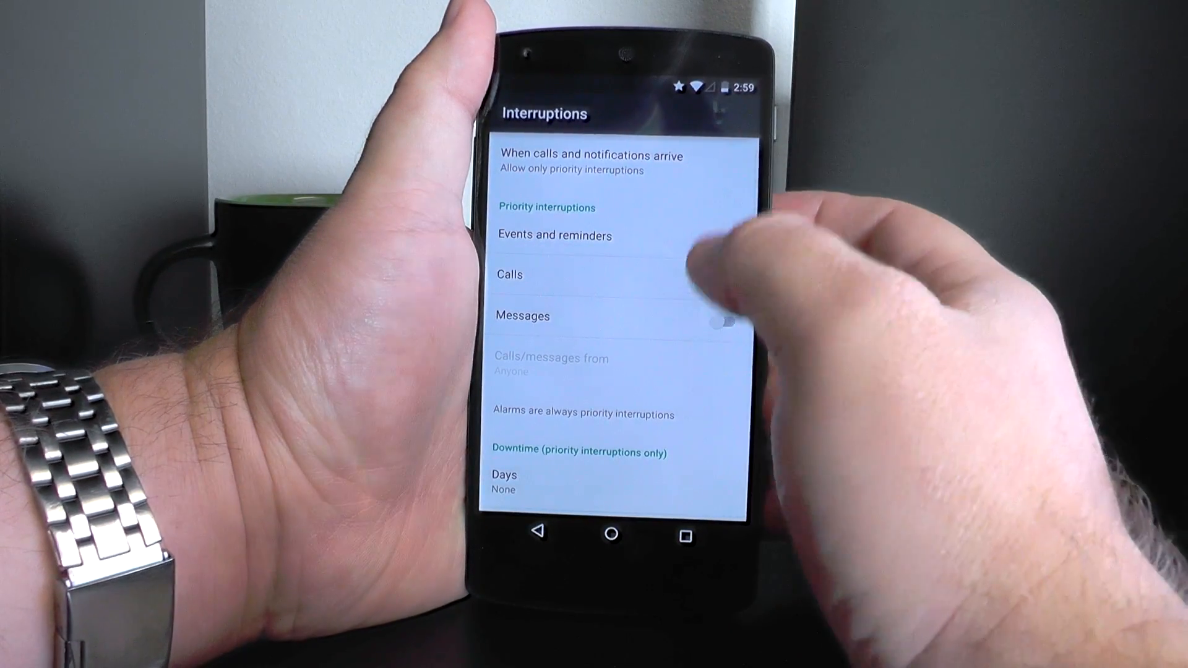
Enable Calls as priority interruptions accepted from Anyone, then start choosing downtime days.
left_click(730, 238)
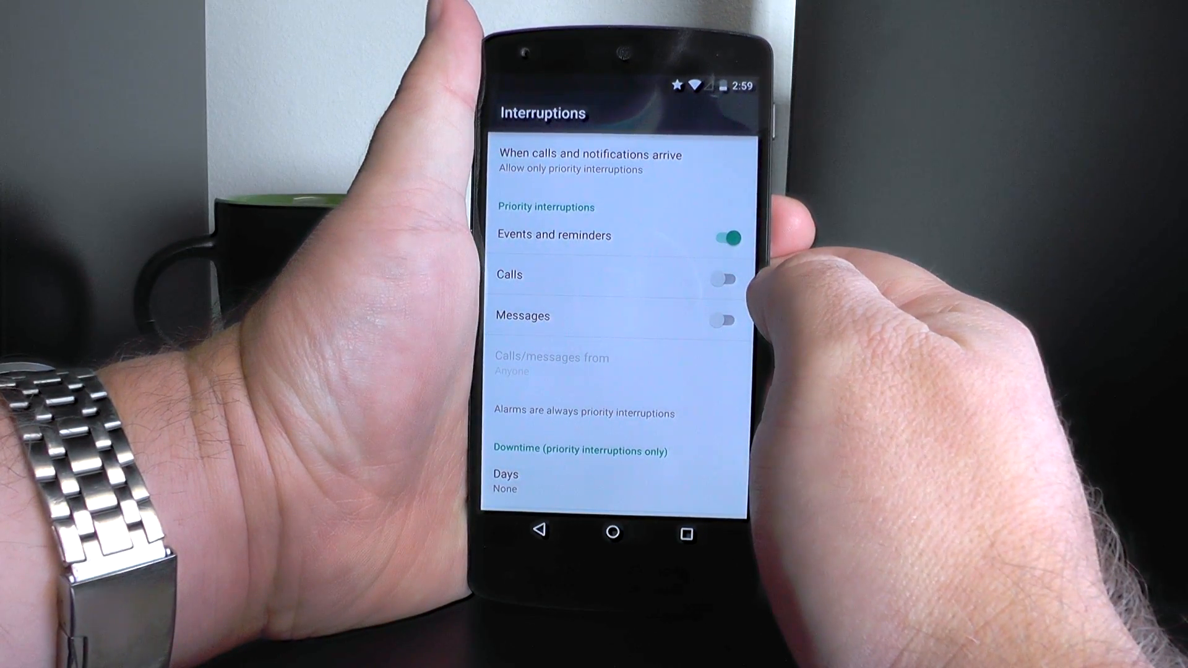
left_click(720, 278)
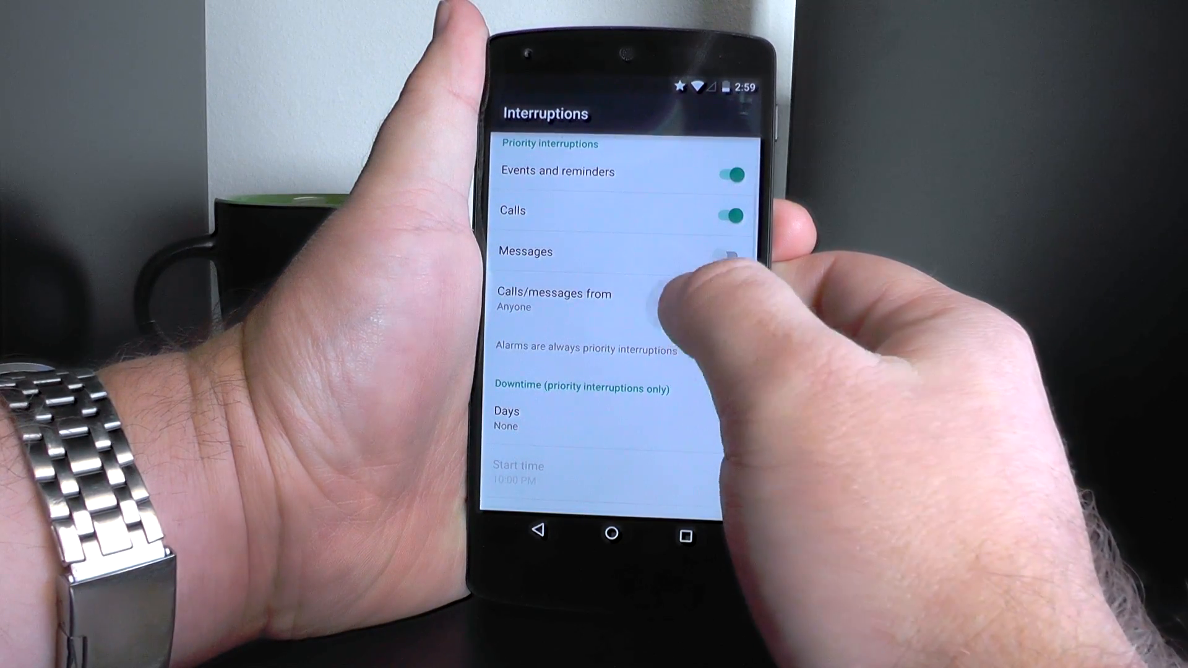
left_click(555, 299)
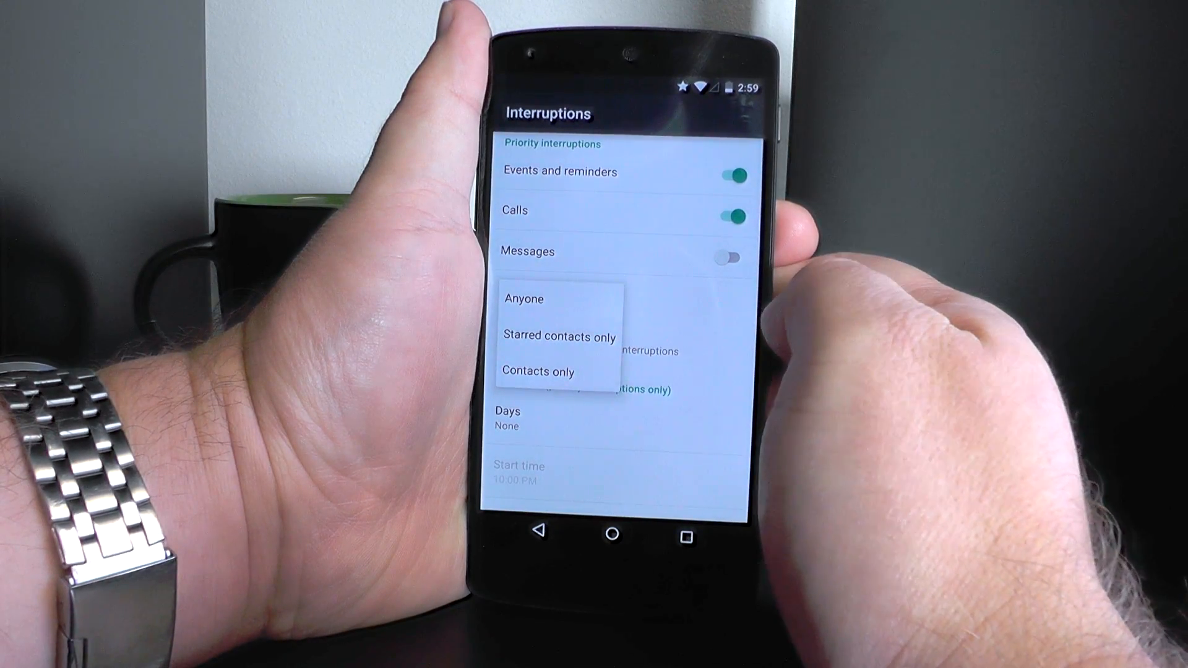
left_click(523, 298)
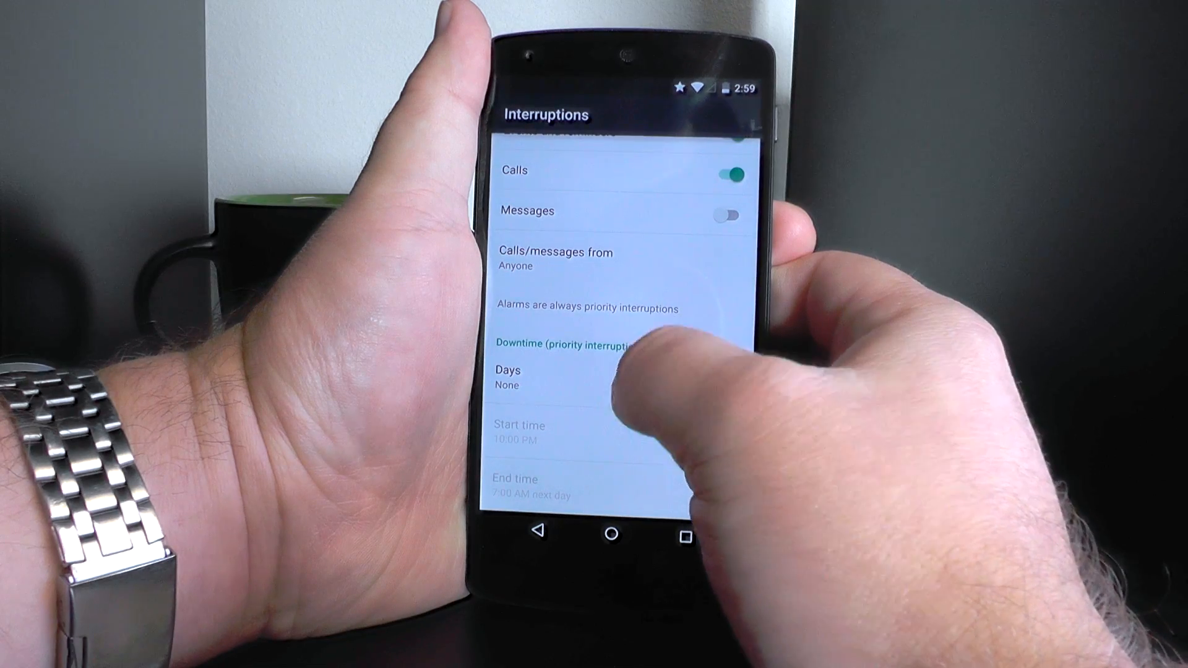
left_click(506, 378)
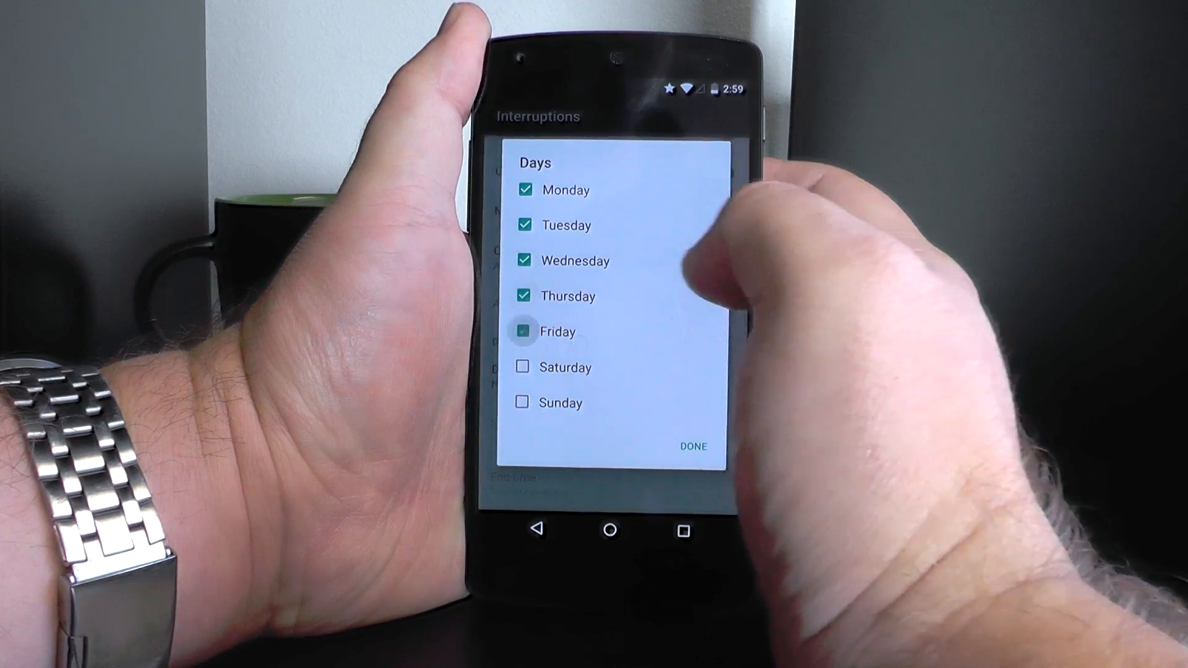
Confirm Monday through Friday as downtime days, 10 PM to 7 AM.
left_click(691, 446)
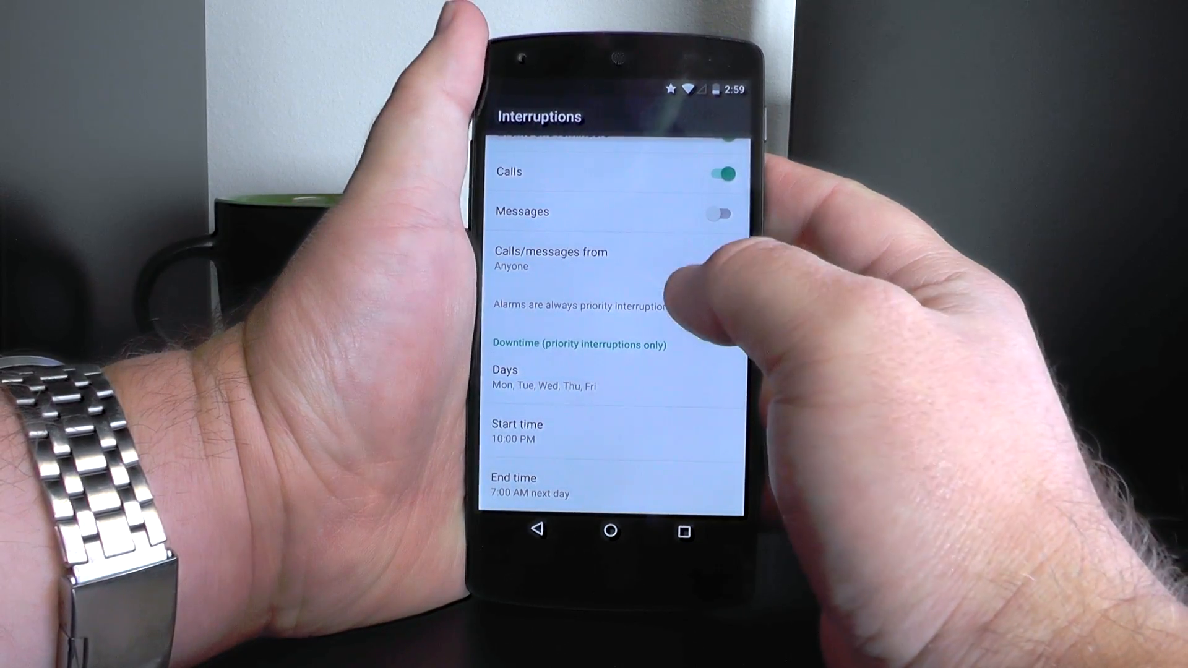
scroll("down", 3)
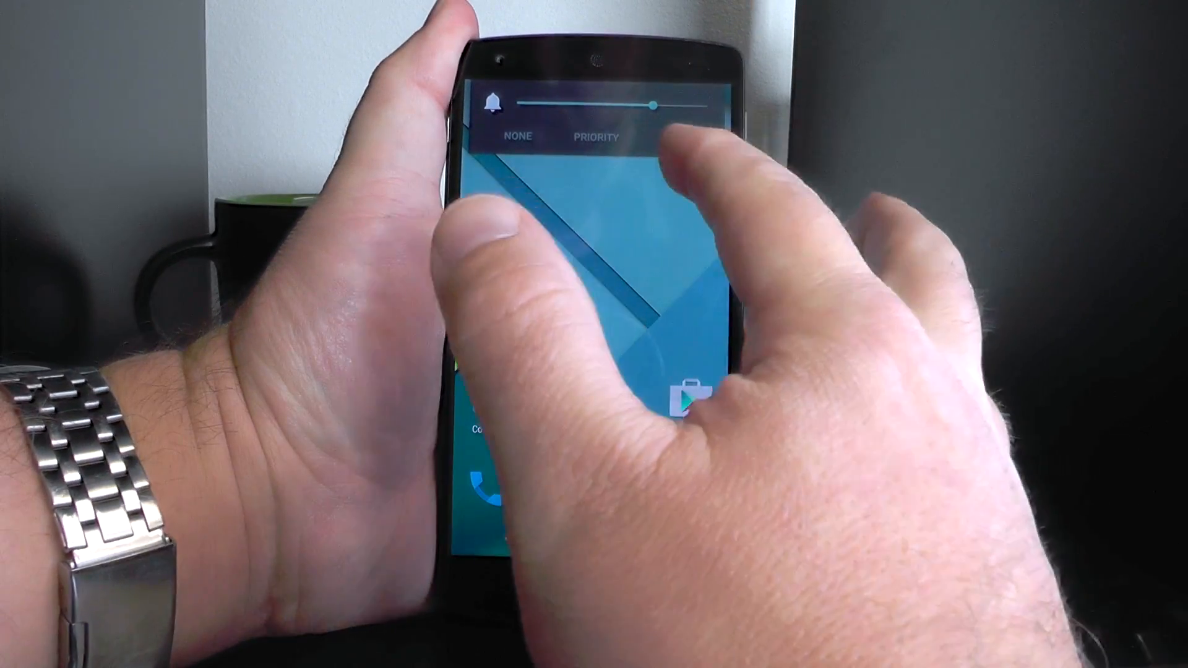
Cycle the volume panel through All, None, Priority and back to All interruptions.
left_click(595, 137)
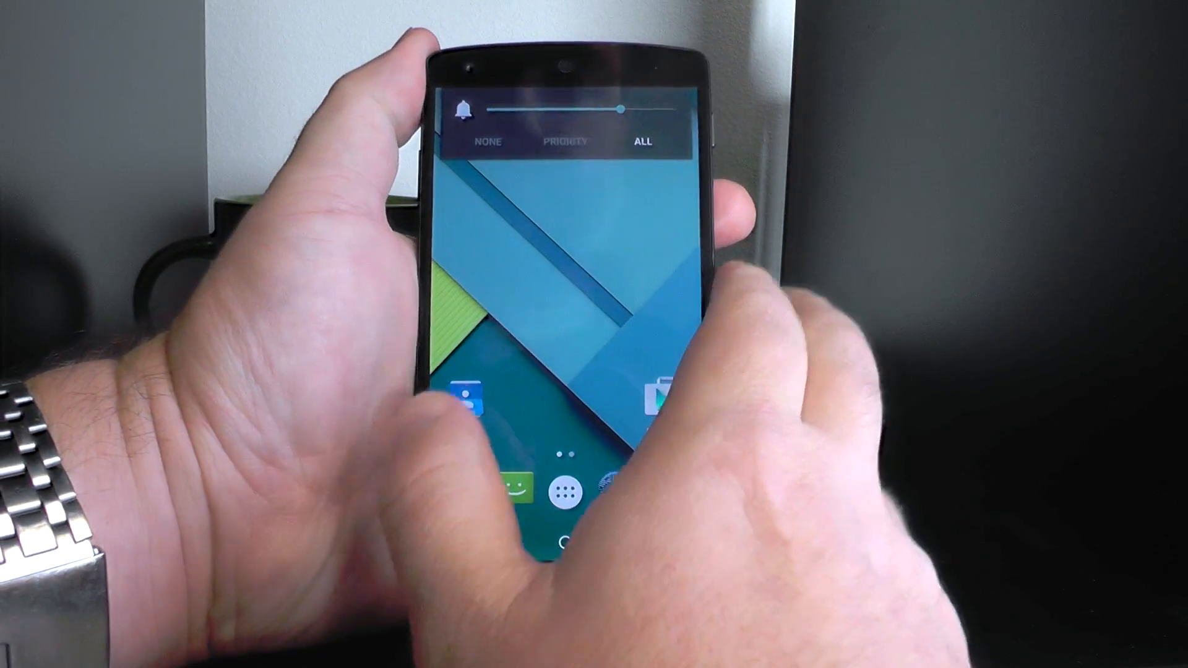
left_click(485, 141)
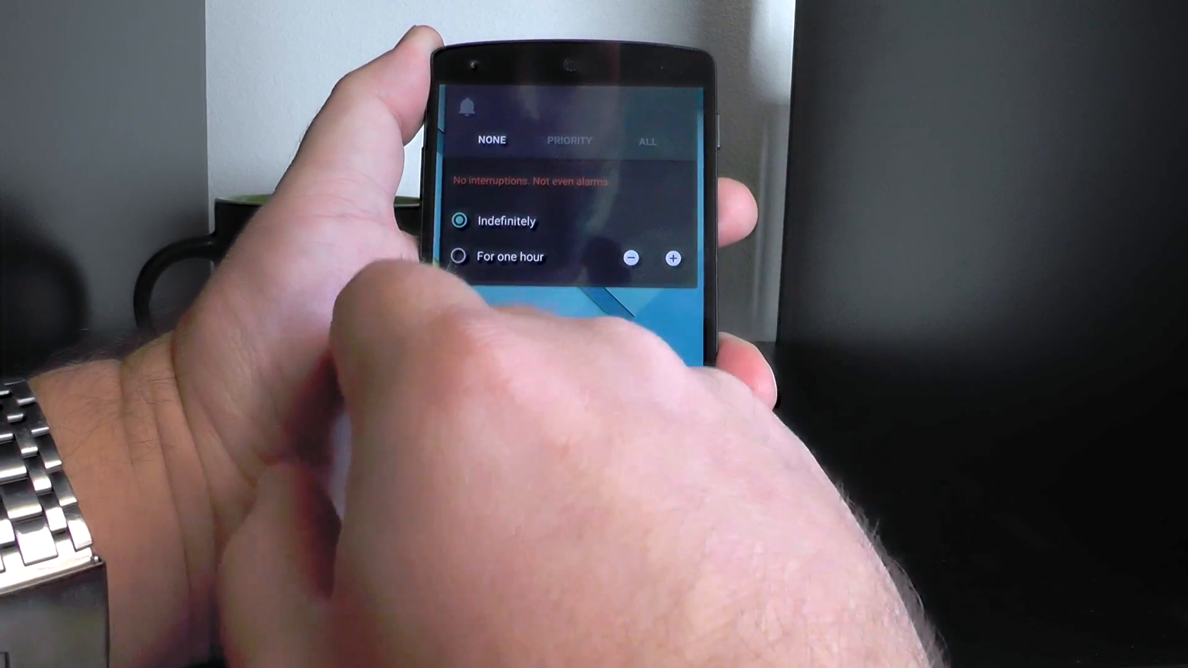
left_click(570, 141)
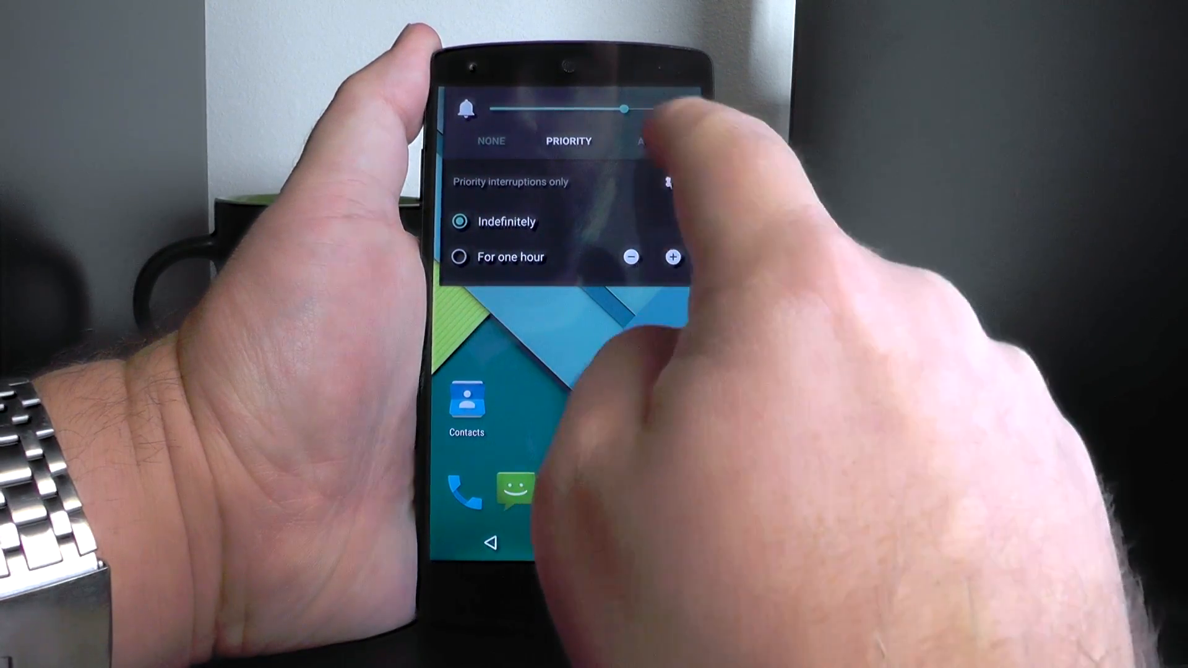
left_click(646, 141)
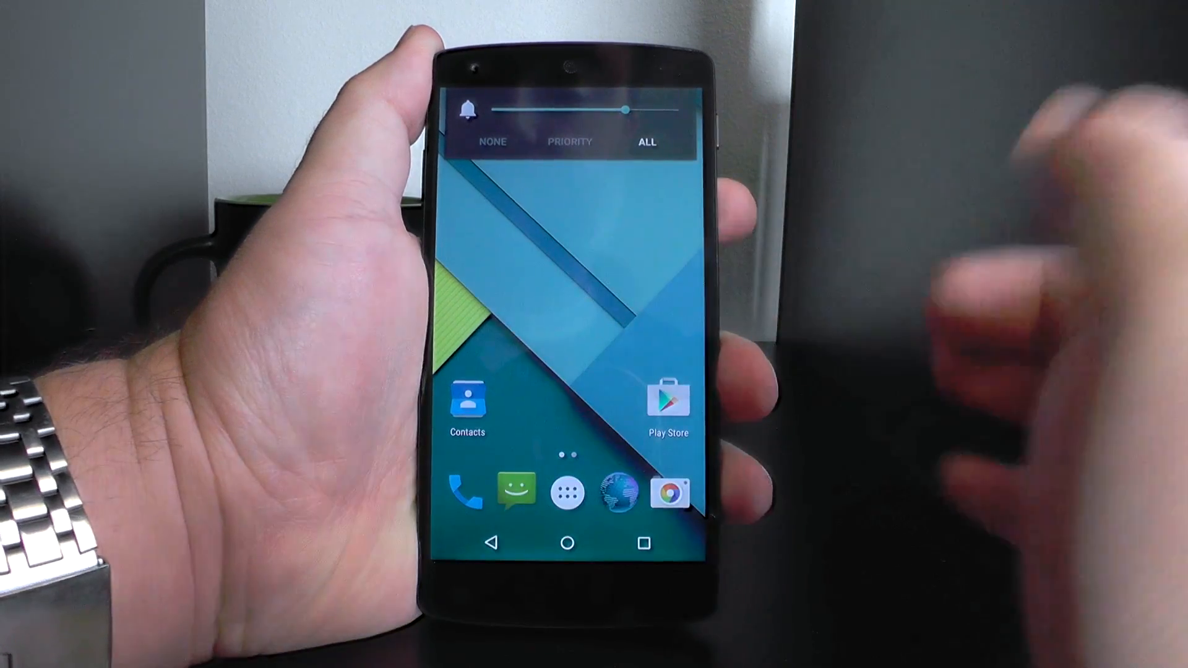